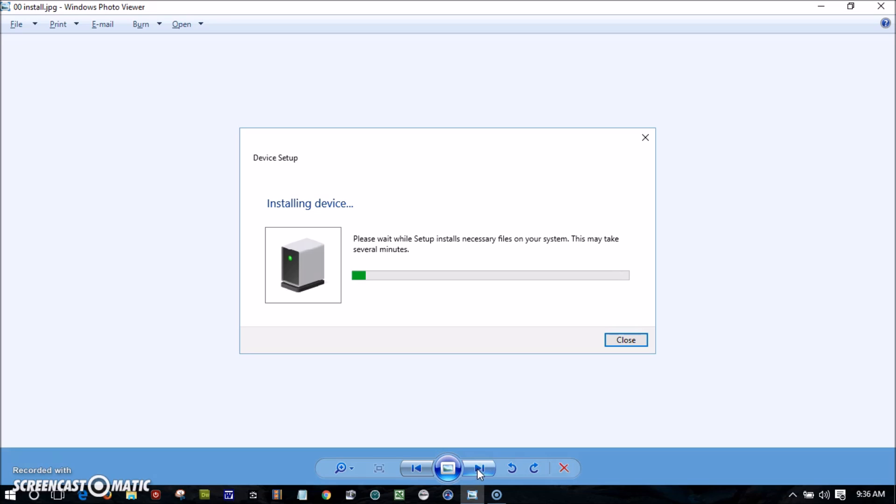
# - Step to the tutorial screenshot showing the iPhone's internal storage in File Explorer
pyautogui.click(479, 468)
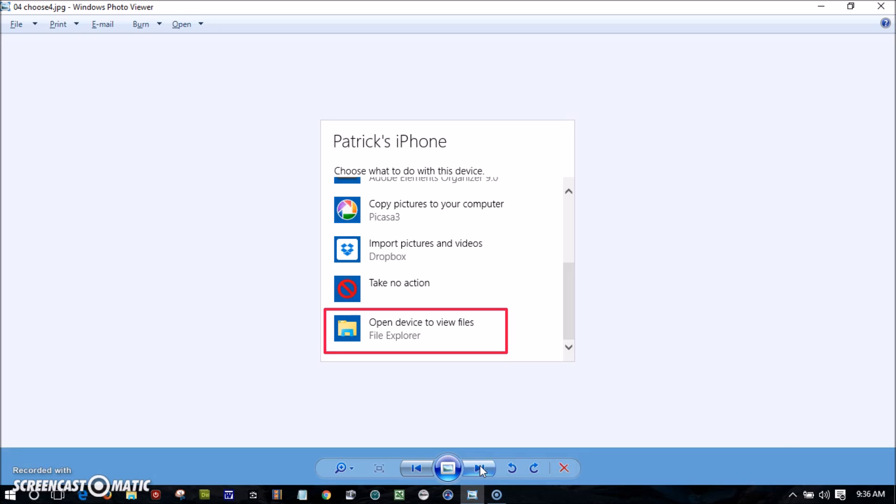
pyautogui.click(415, 329)
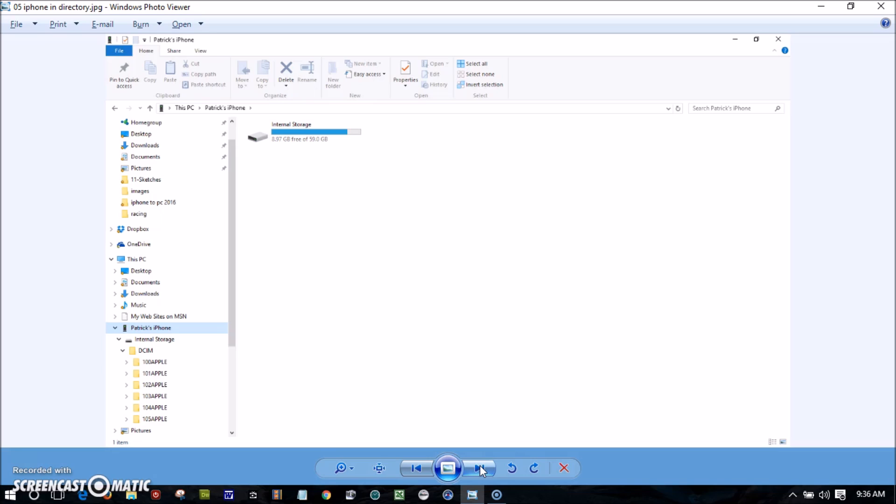
# - Go into the iPhone's DCIM folder and enter the 104APPLE photo folder
pyautogui.doubleClick(291, 131)
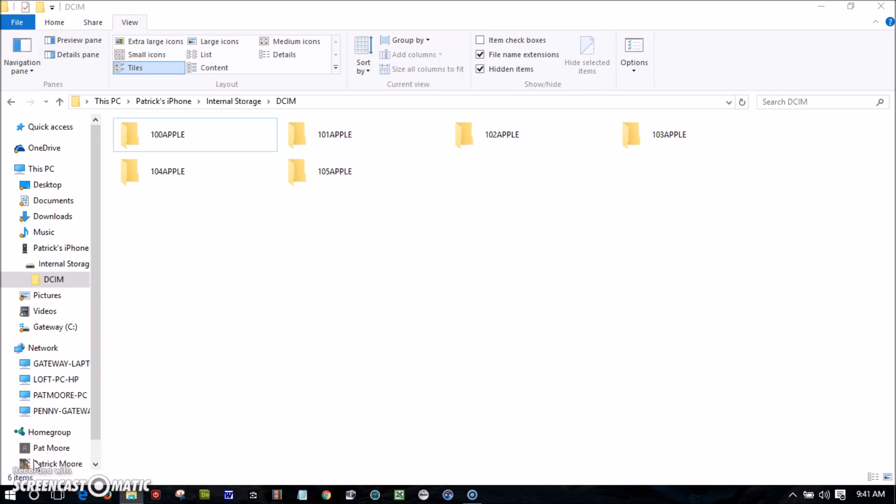
pyautogui.click(167, 172)
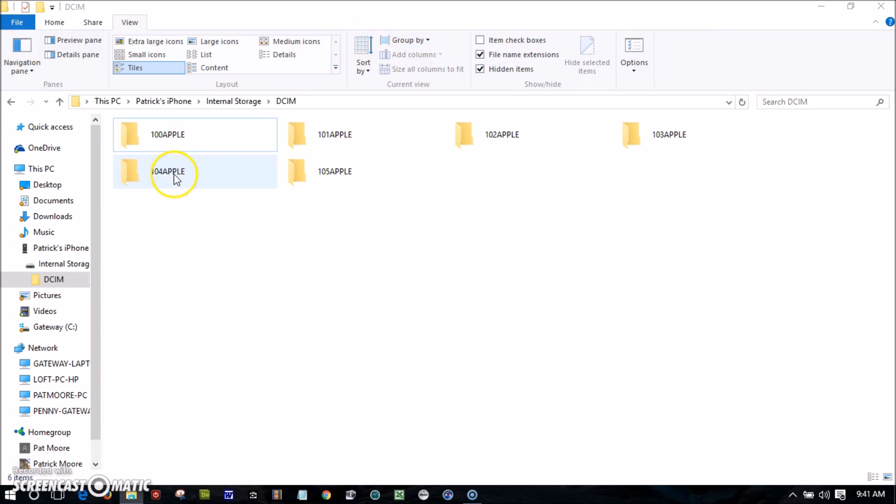
pyautogui.doubleClick(168, 172)
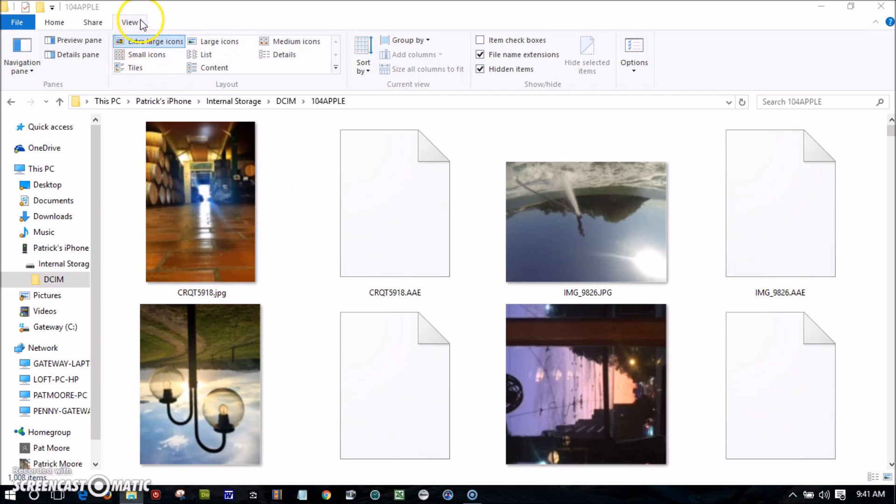
# - Show 104APPLE as a Details list sorted by date modified, with IMG_9826.AAE picked and a search begun
pyautogui.click(283, 54)
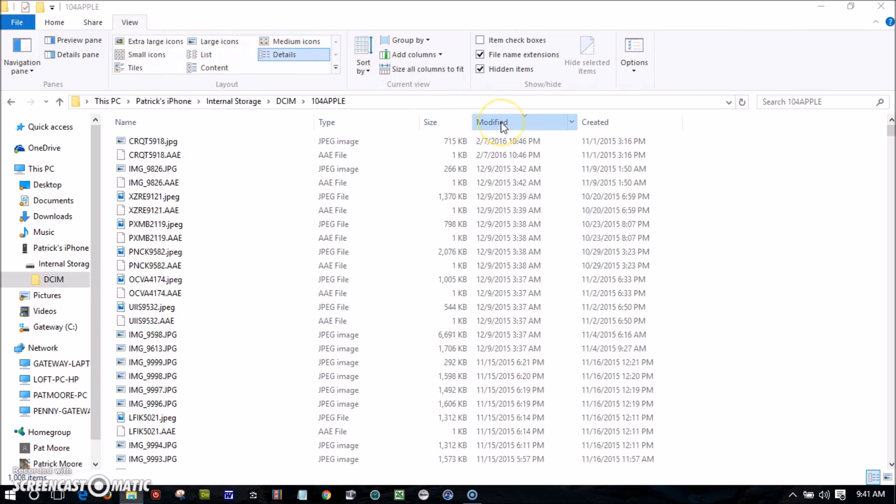
pyautogui.click(492, 121)
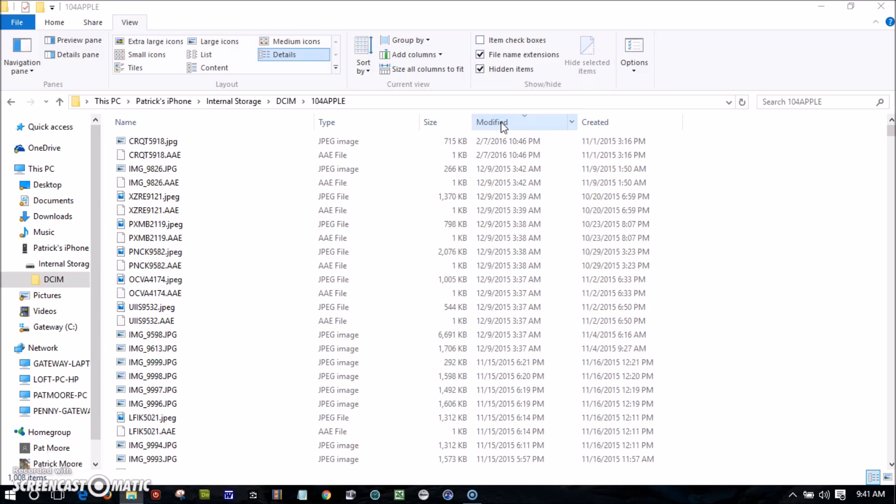
pyautogui.click(152, 141)
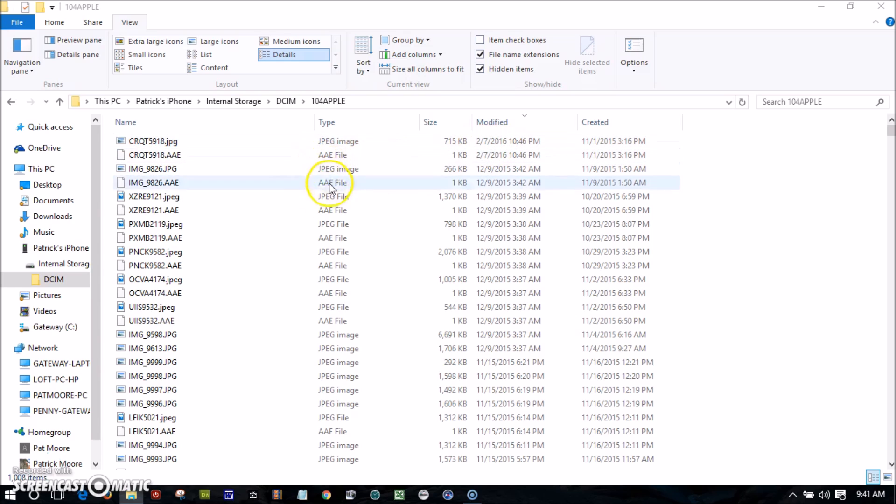
pyautogui.click(153, 141)
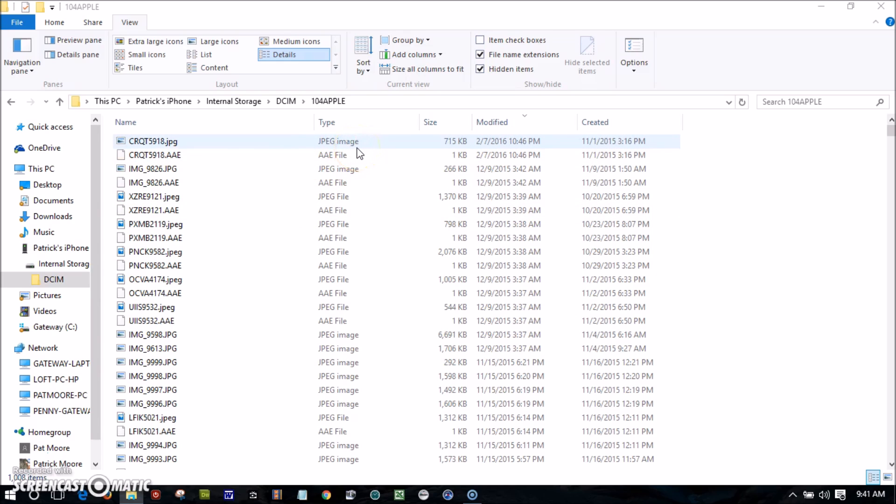
pyautogui.click(817, 101)
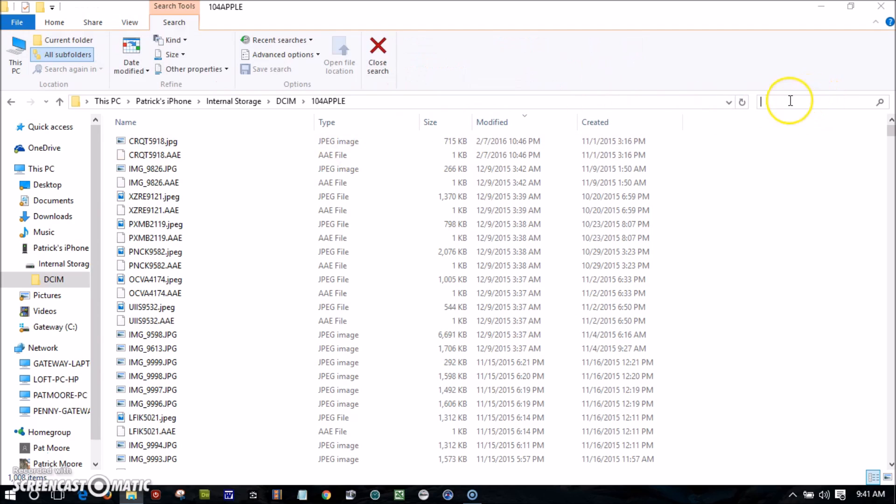
# - Search 104APPLE for 'jpgs' and display the 756 JPEG results as extra large icons
pyautogui.write('jpgs')
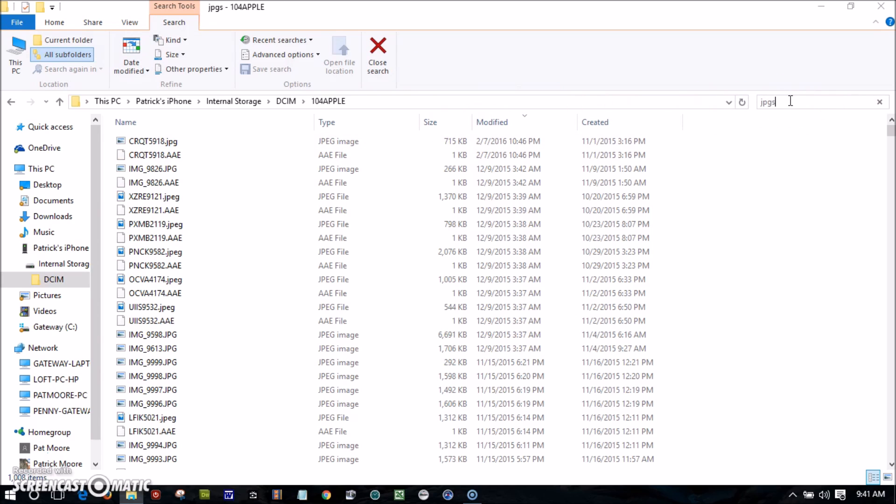
pyautogui.press('Enter')
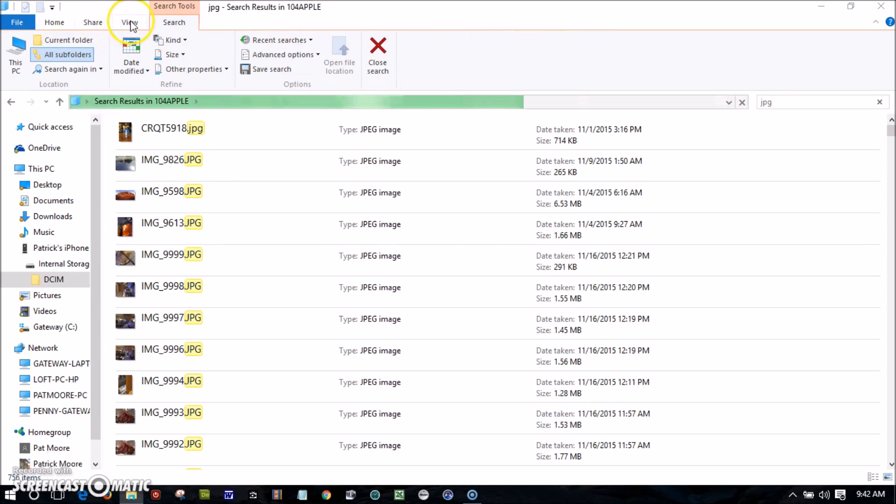
pyautogui.click(130, 21)
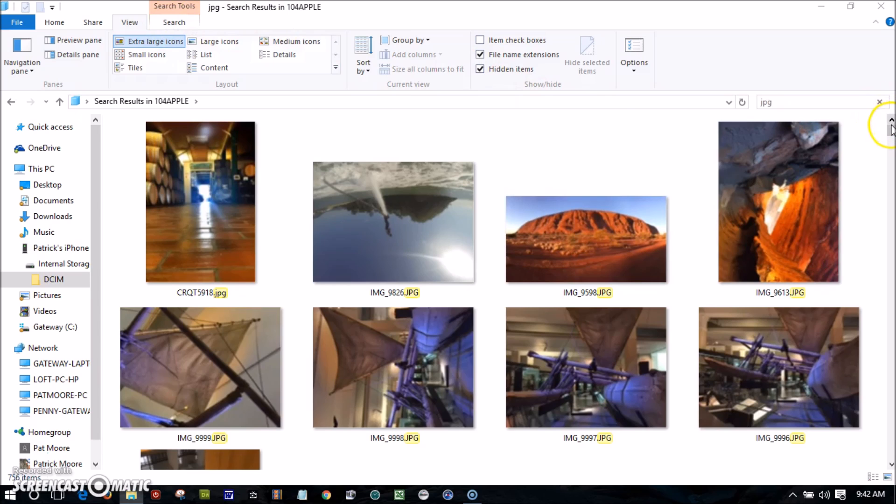
pyautogui.click(200, 201)
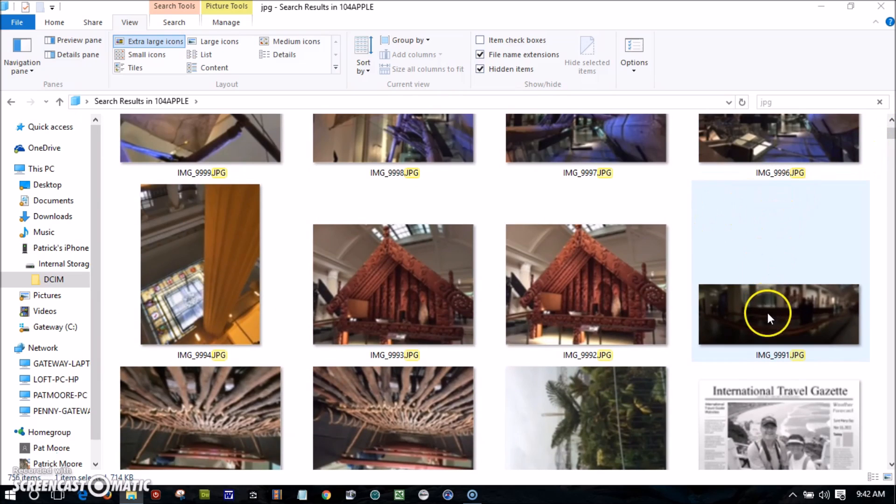
pyautogui.moveTo(772, 318)
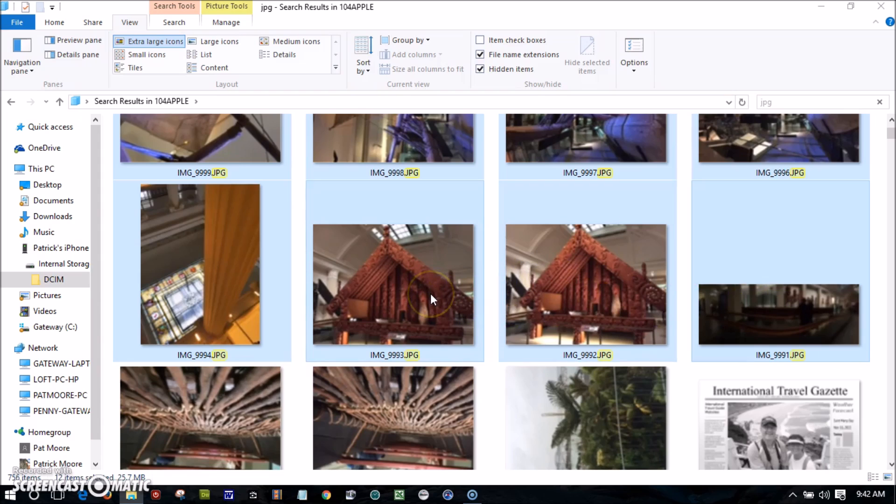
pyautogui.moveTo(423, 294)
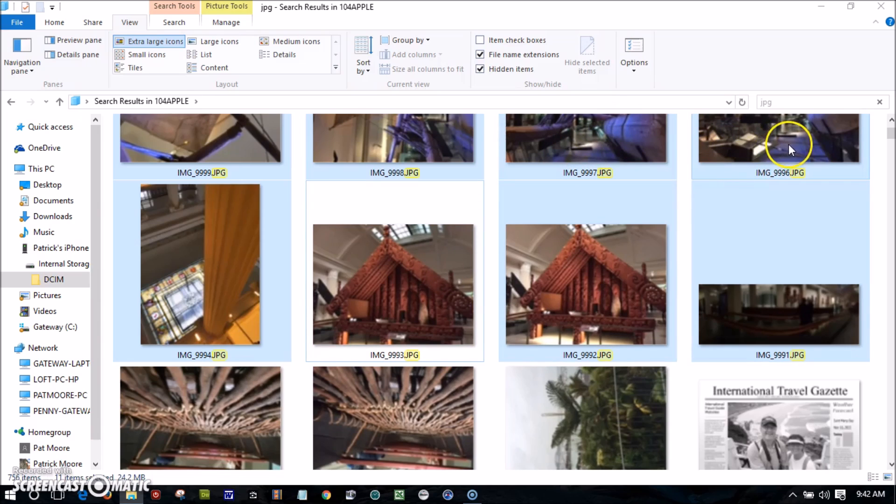
pyautogui.moveTo(794, 151)
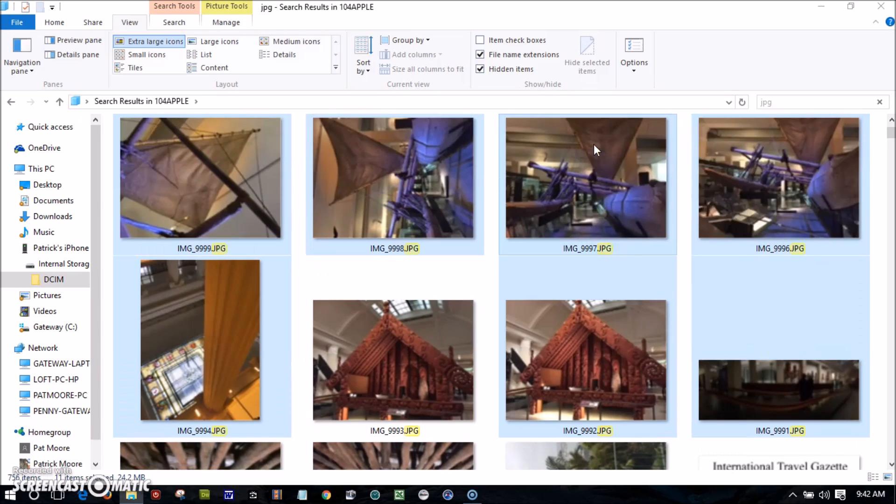
# - Copy the eleven selected iPhone photos via the right-click menu
pyautogui.rightClick(587, 177)
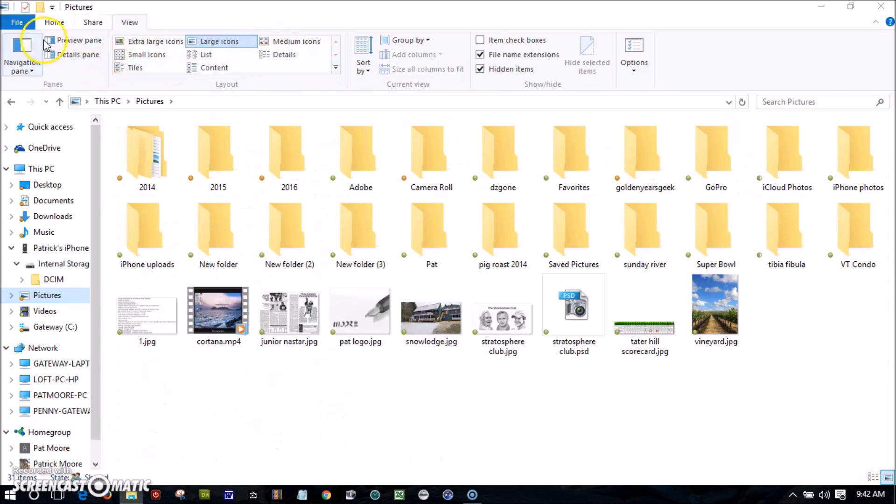
# - Create a new folder named 'demonstration' in Pictures and enter it
pyautogui.click(54, 21)
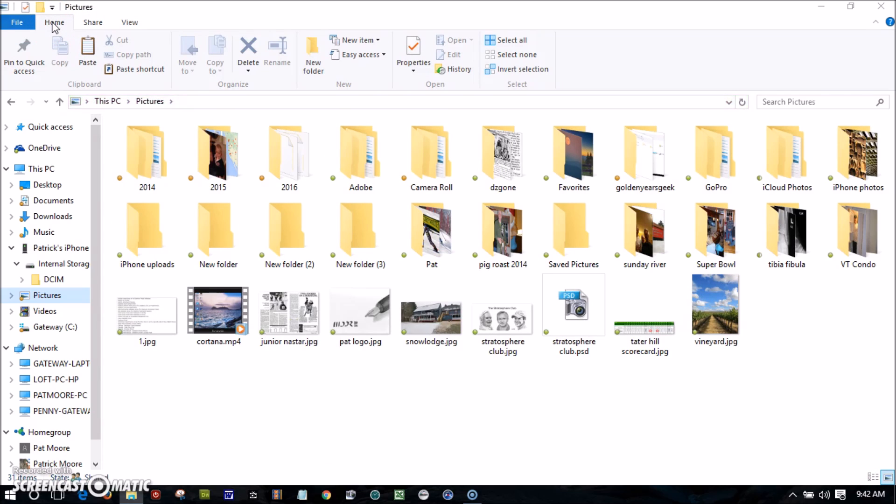
pyautogui.click(312, 54)
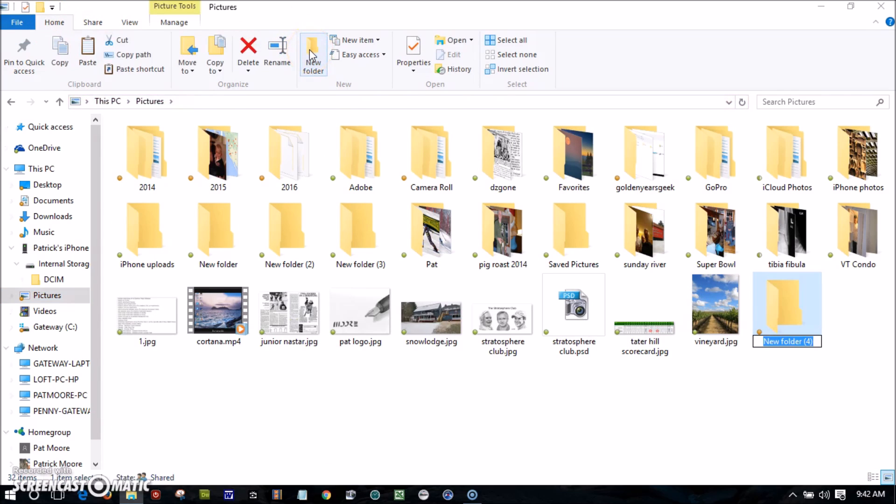
pyautogui.write('demonstration')
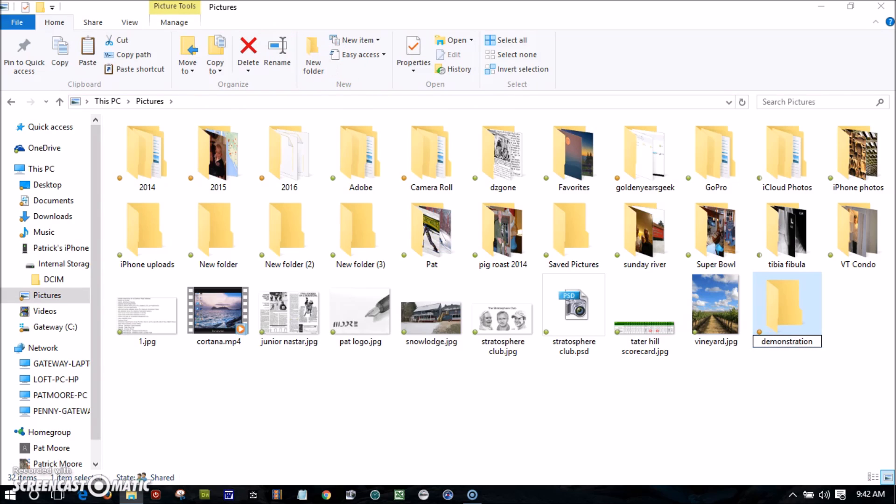
pyautogui.doubleClick(787, 303)
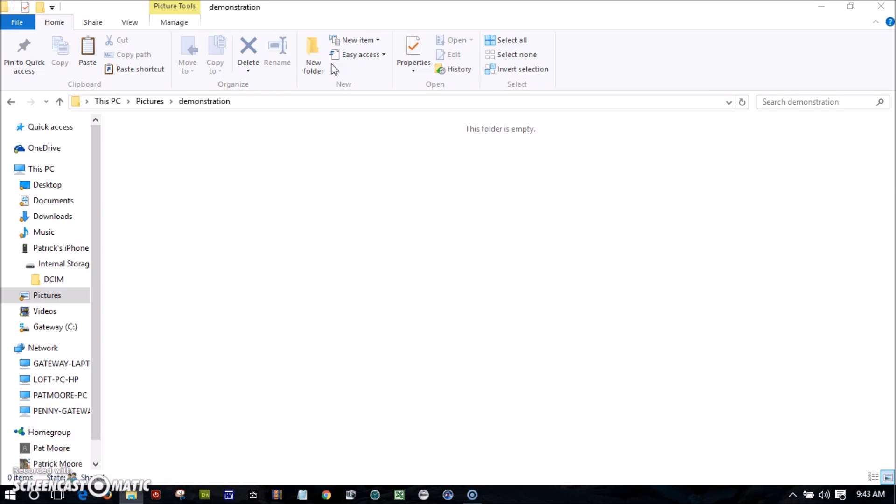
pyautogui.moveTo(331, 66)
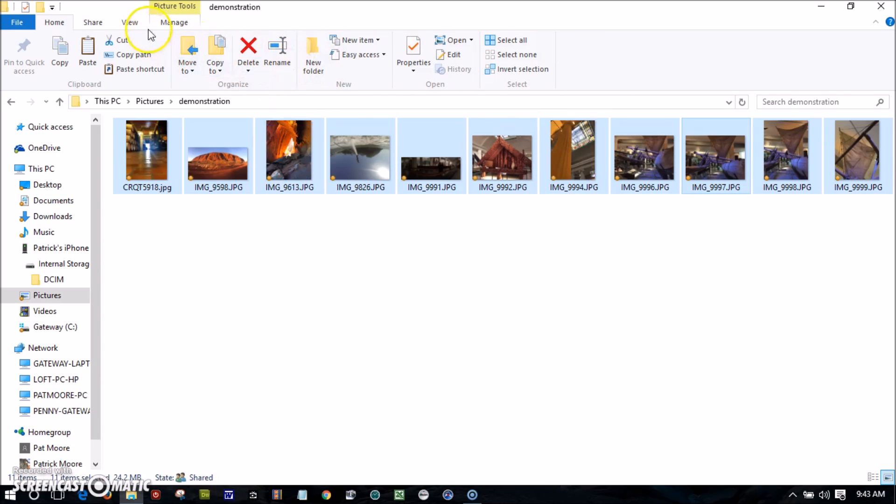
# - Show the pasted photos as extra large icons and bring up rotate actions for upside-down IMG_9826.JPG
pyautogui.click(130, 23)
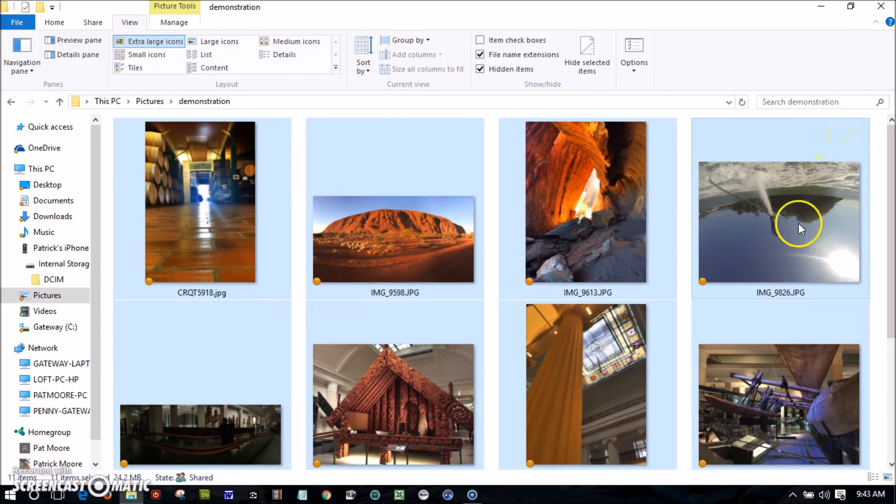
pyautogui.click(780, 223)
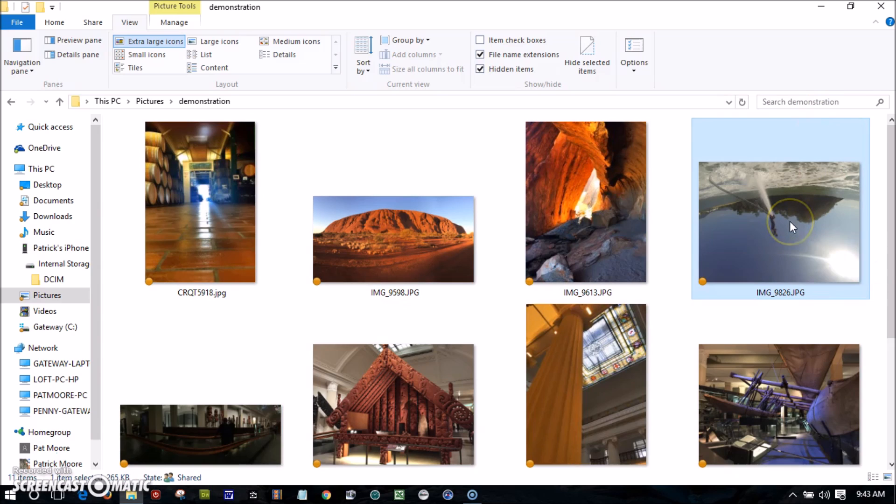
pyautogui.rightClick(792, 226)
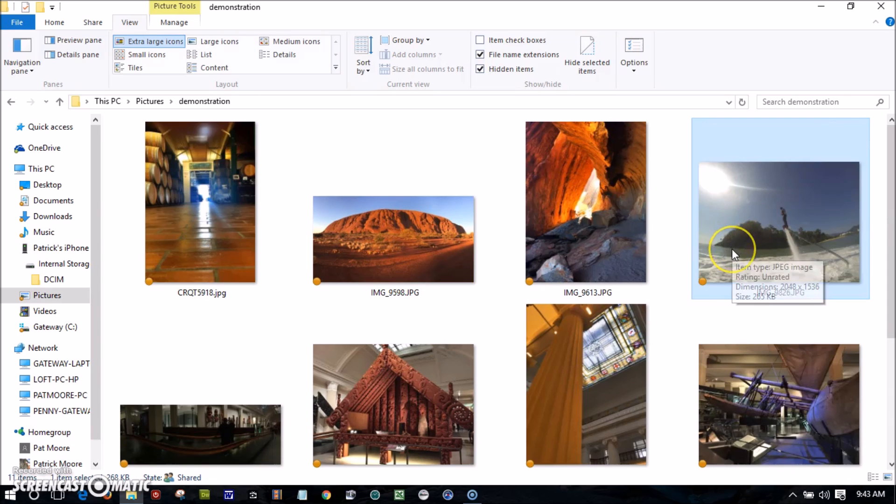
pyautogui.scroll(-3)
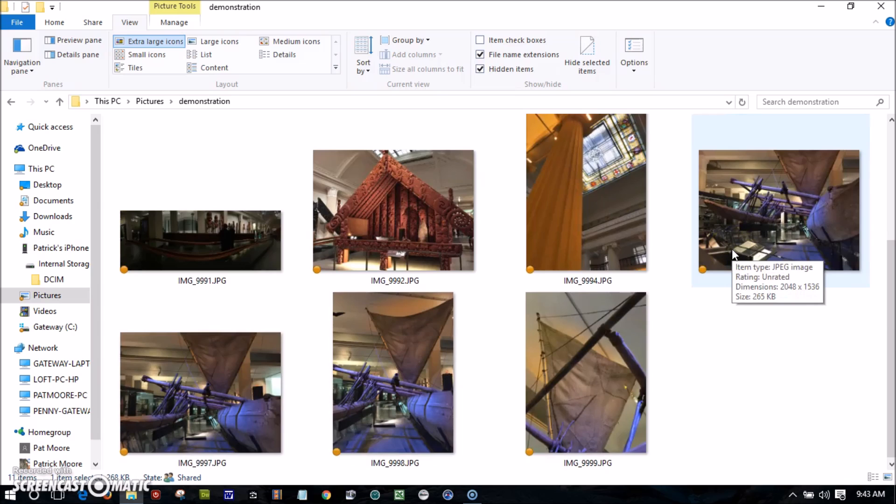